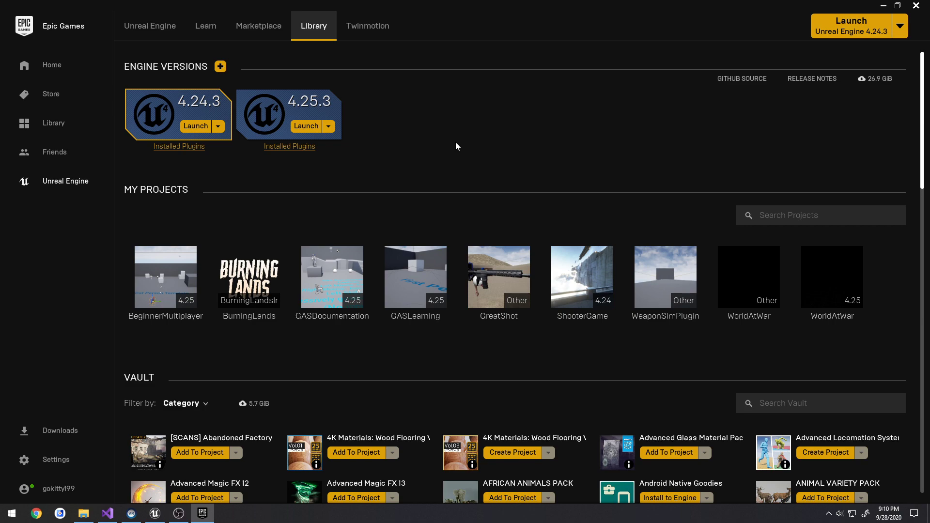
mouse_move(312, 126)
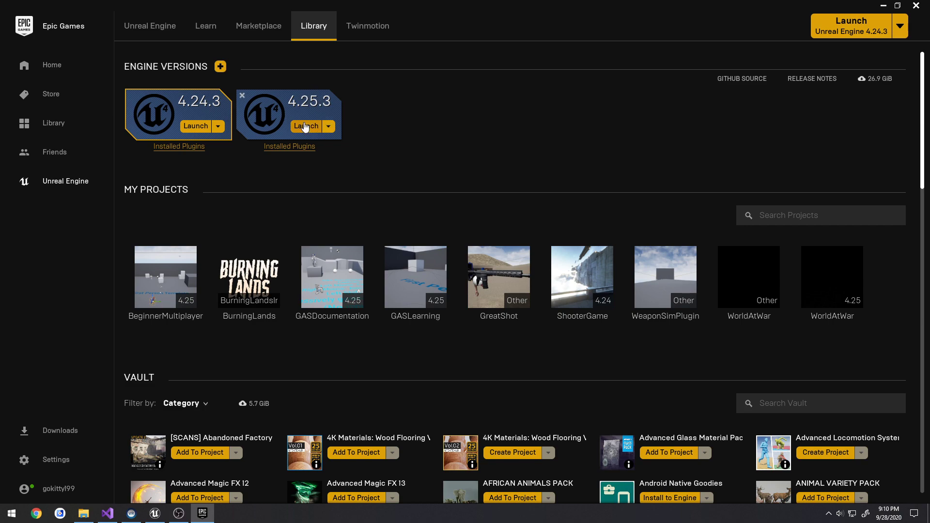
- Launch Unreal 4.25.3 and start a First Person game project in C++ with no starter content
click(305, 126)
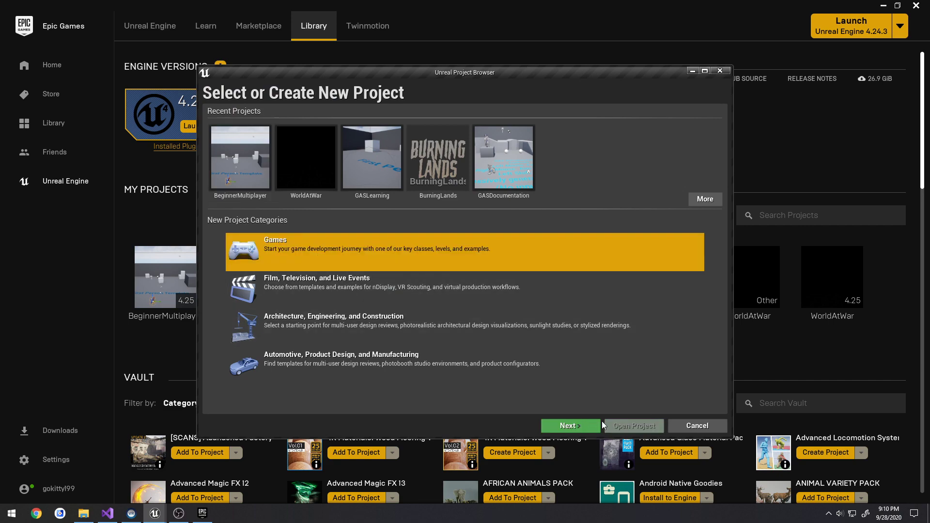
click(569, 426)
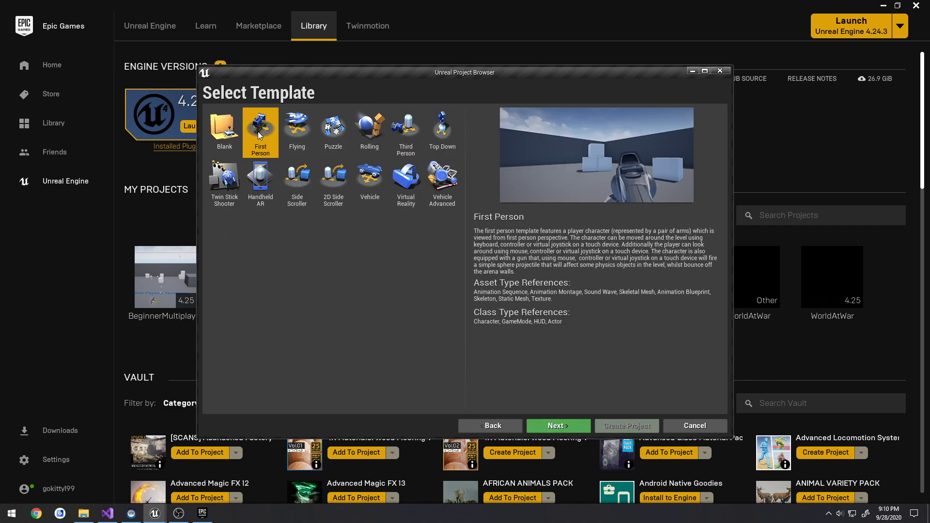
click(558, 426)
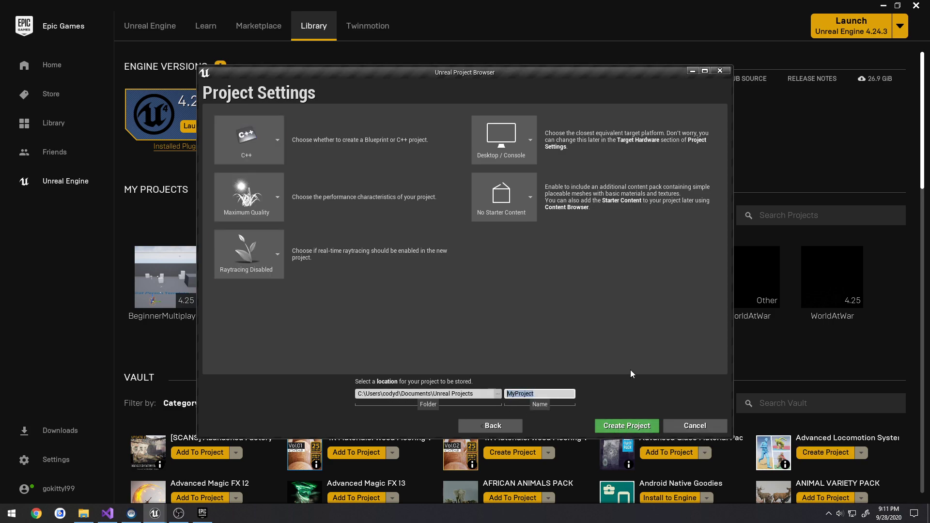
mouse_move(525, 291)
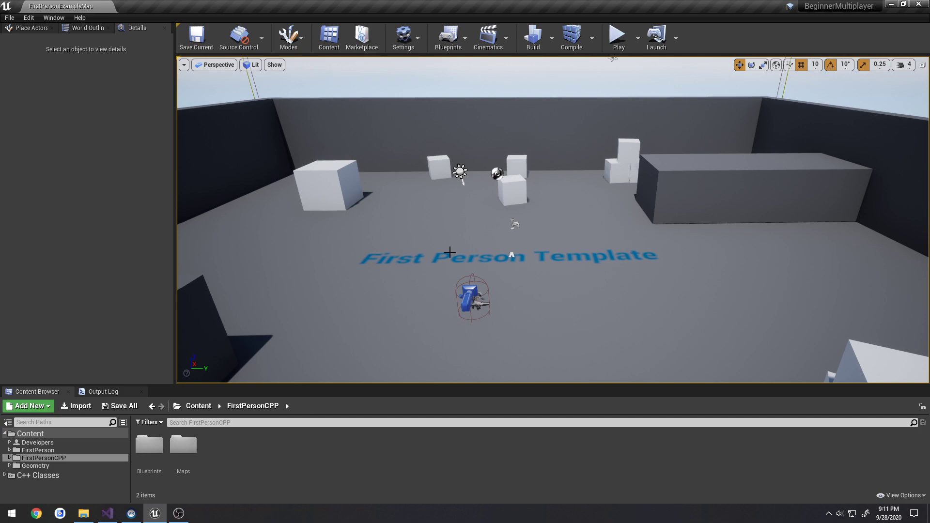
mouse_move(148, 317)
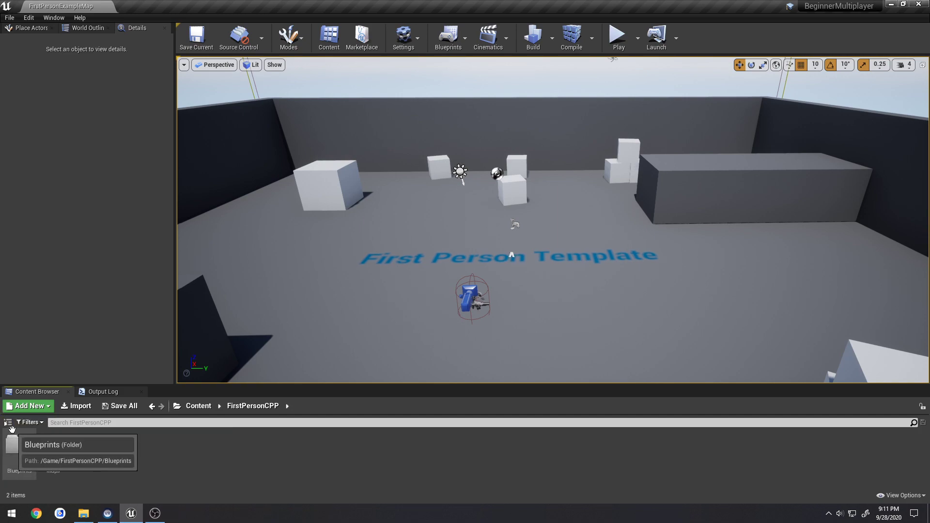
click(8, 423)
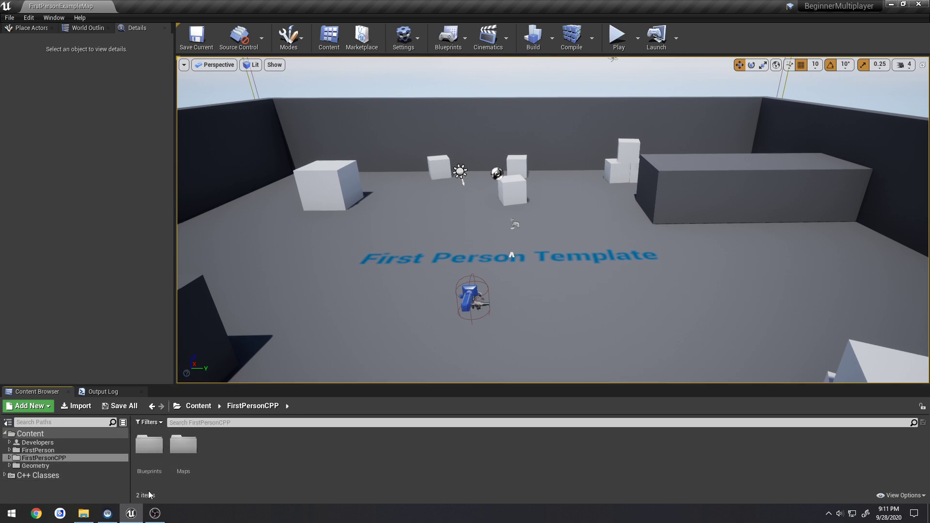
click(106, 513)
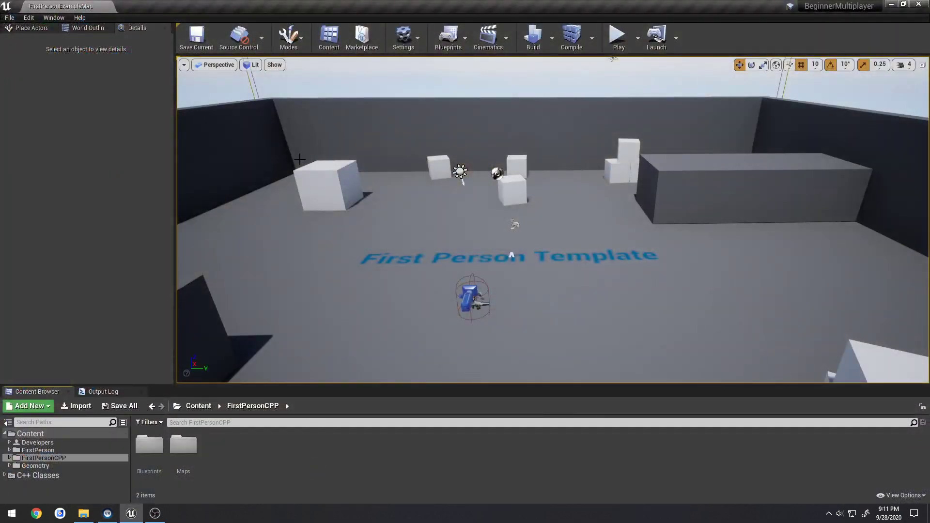
- In the Plugins manager, search 'vr' and disable the Oculus VR plugin
click(402, 37)
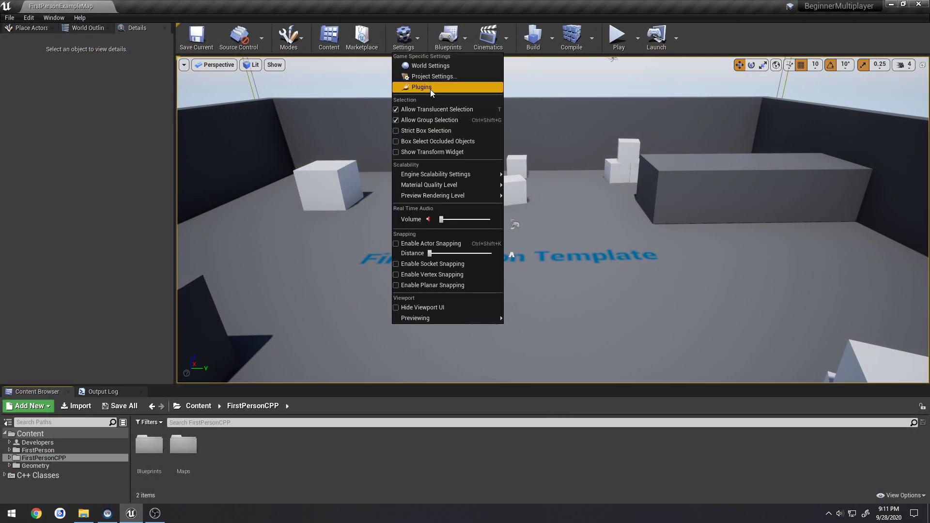
click(421, 87)
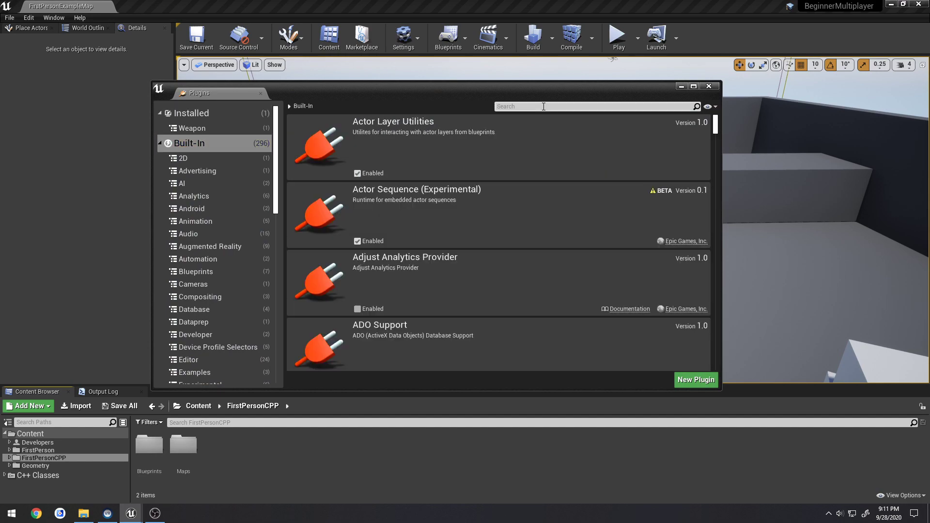
text(vr)
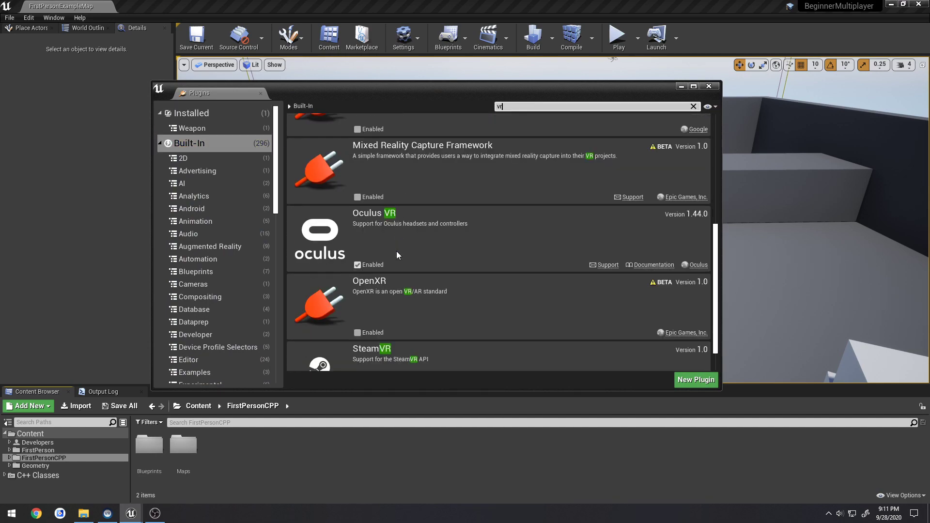
click(357, 342)
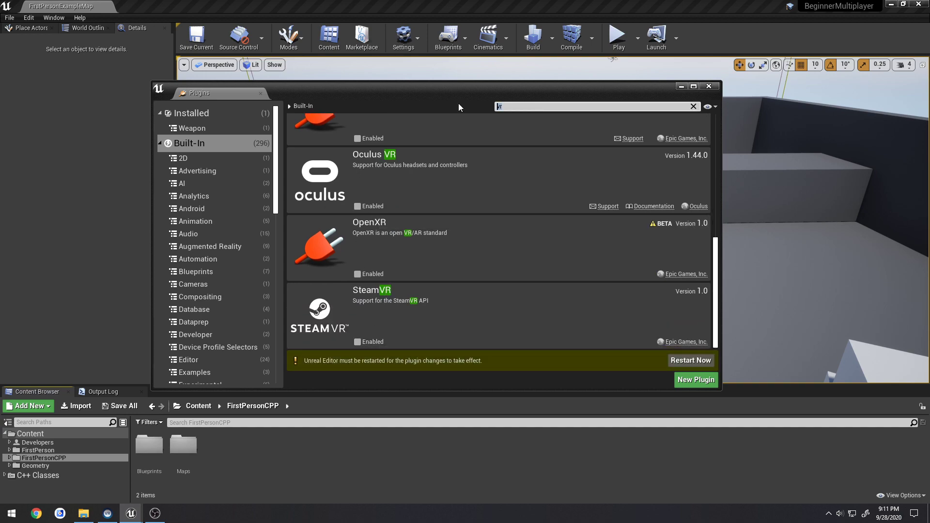
- Disable the Android and iOS plugins, then restart the editor
text(android)
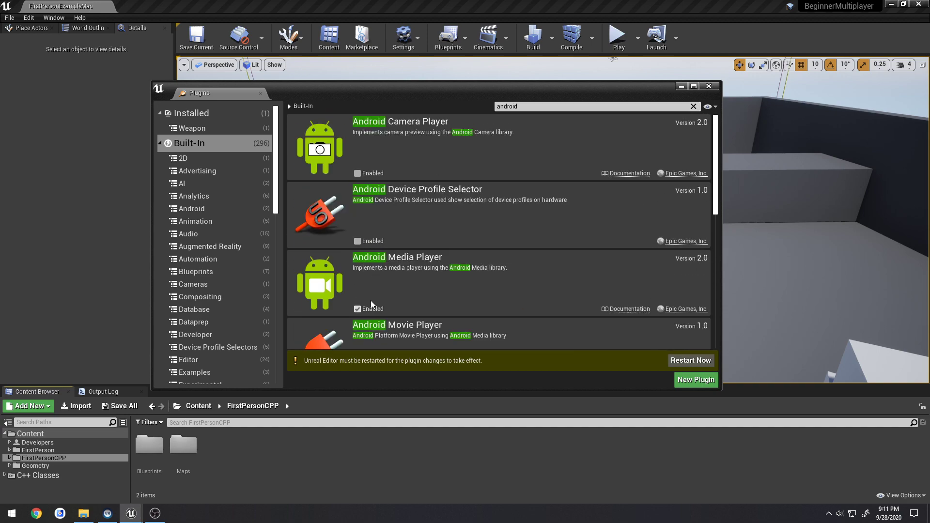
scroll(down, 3)
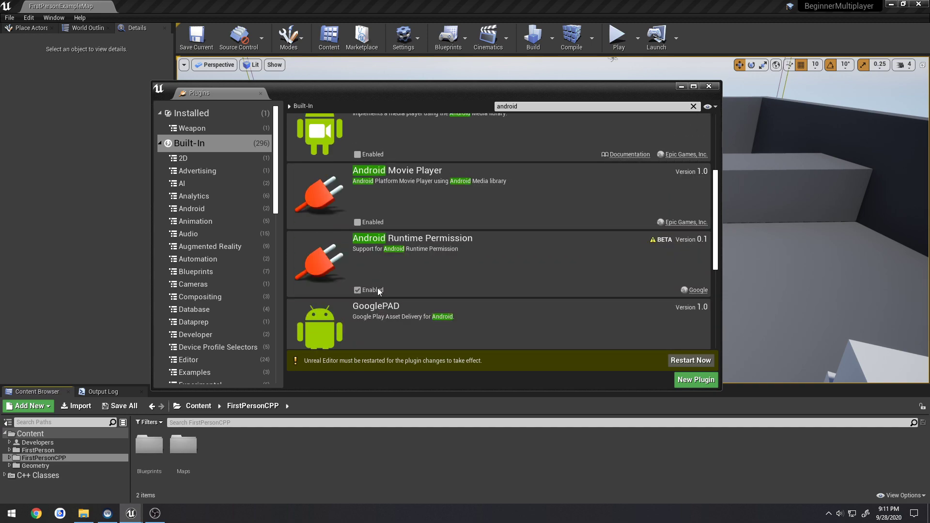
scroll(down, 3)
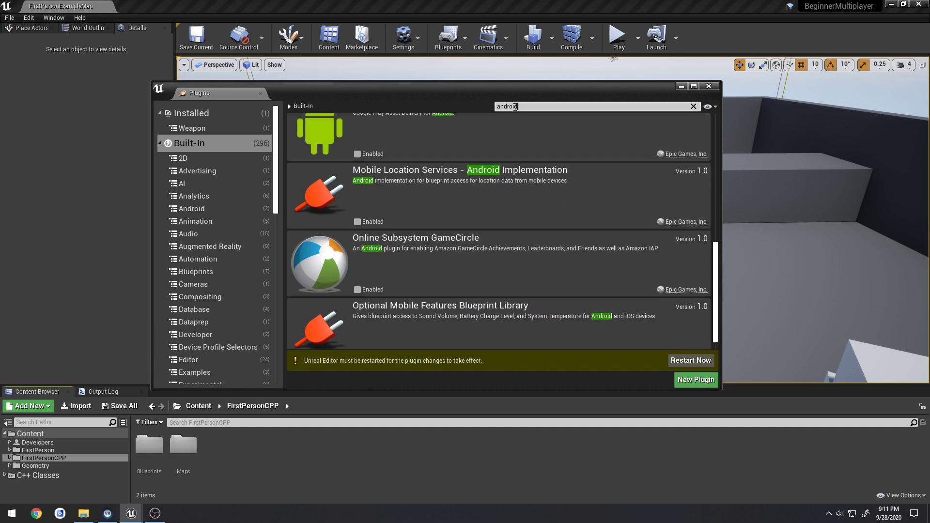
text(ios)
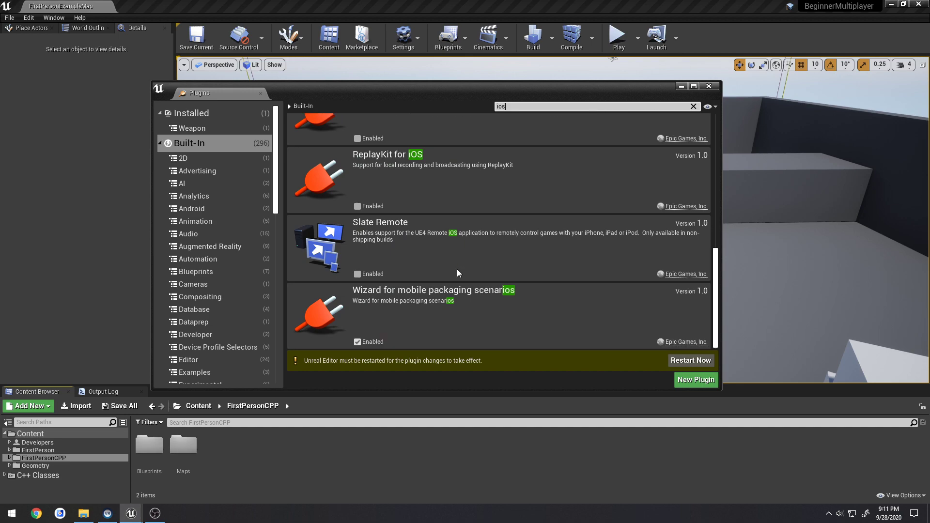
scroll(down, 3)
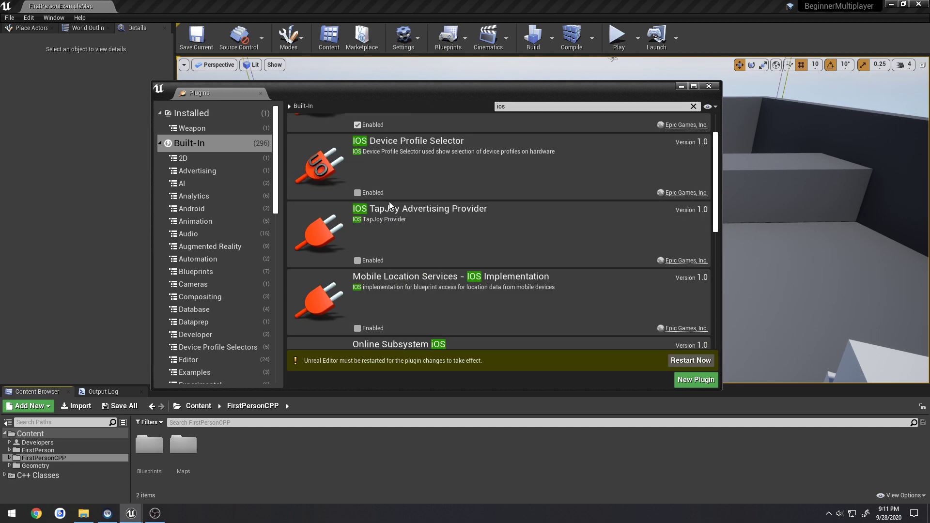
scroll(up, 3)
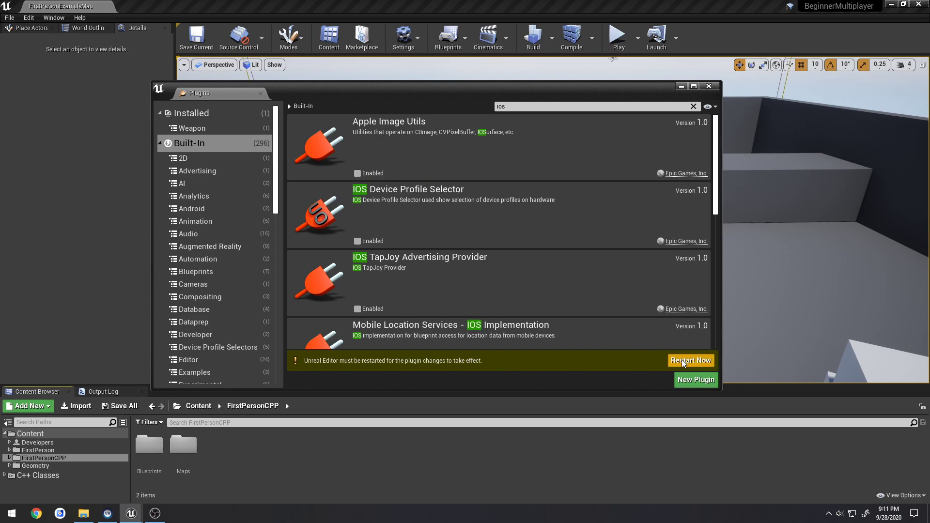
click(690, 360)
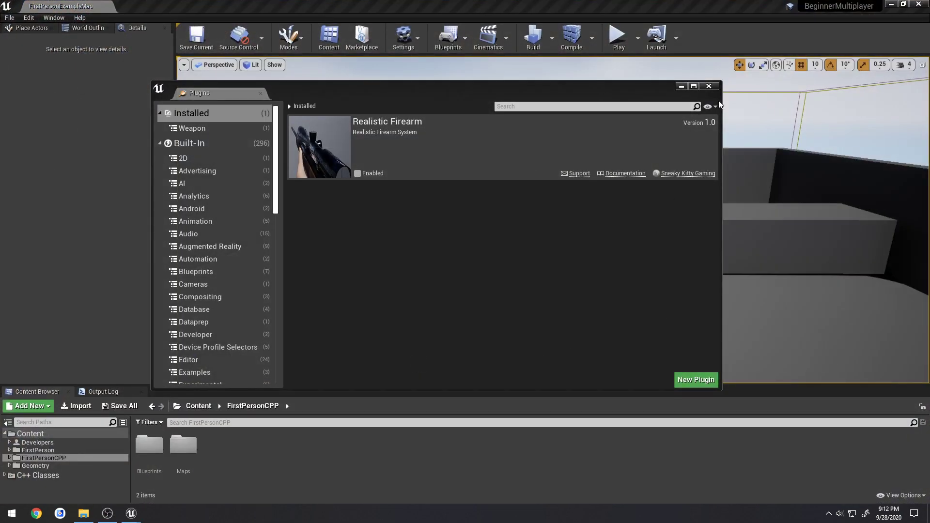
- Close the Plugins manager and open BeginnerMultiplayer.sln from the project folder
click(709, 87)
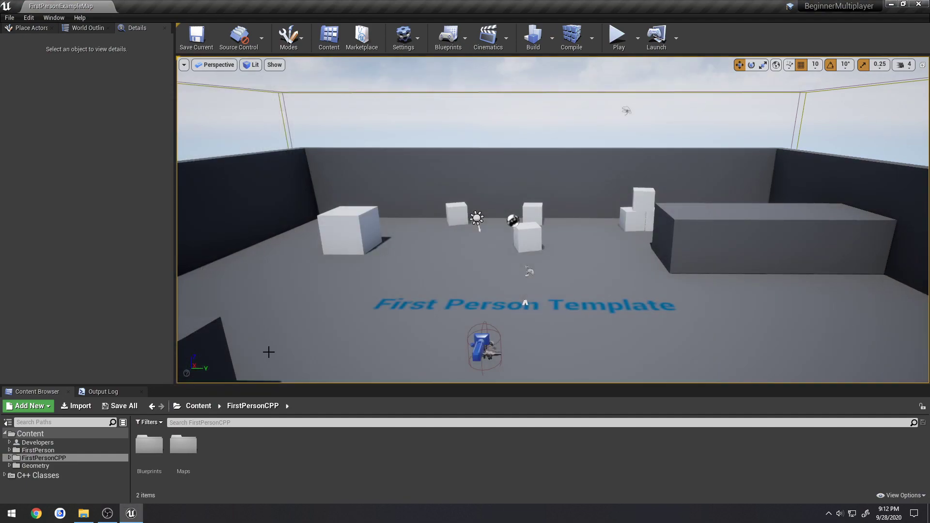
click(84, 513)
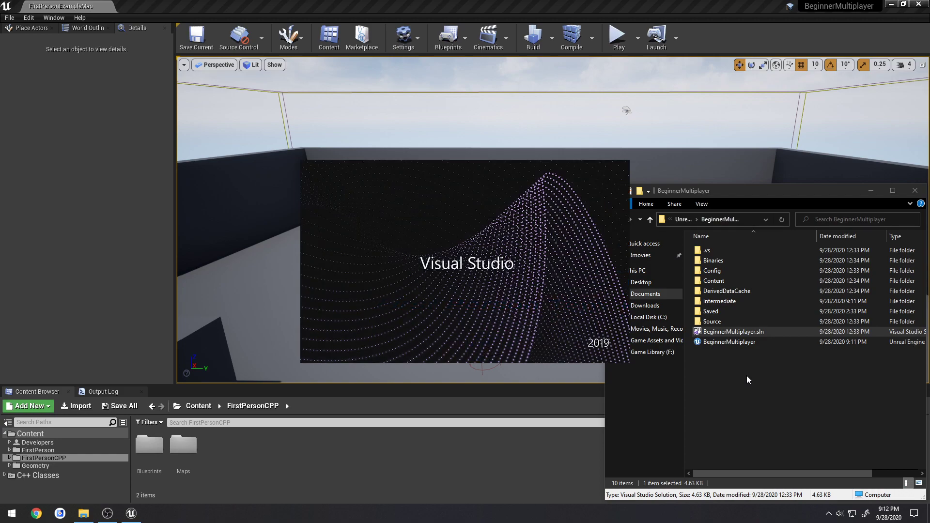
double_click(733, 331)
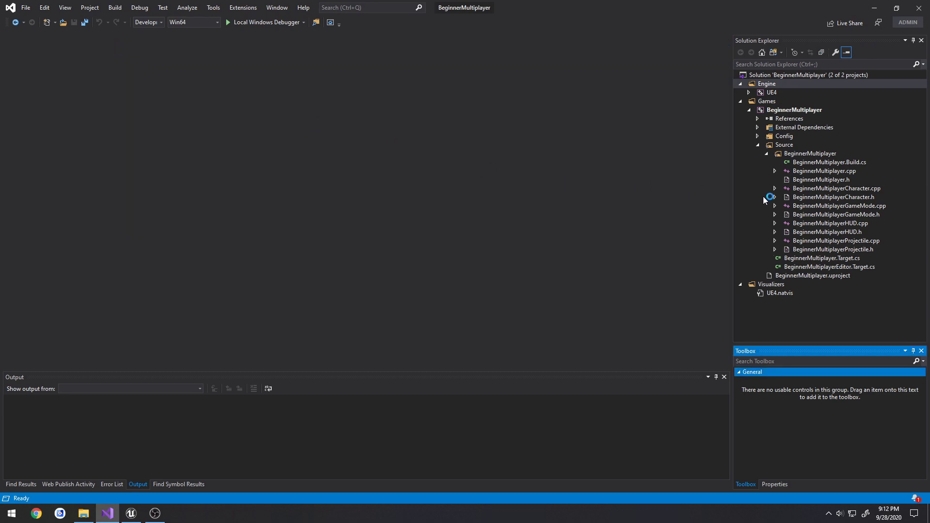
- Build the BeginnerMultiplayer project and open BeginnerMultiplayerCharacter.cpp
click(793, 110)
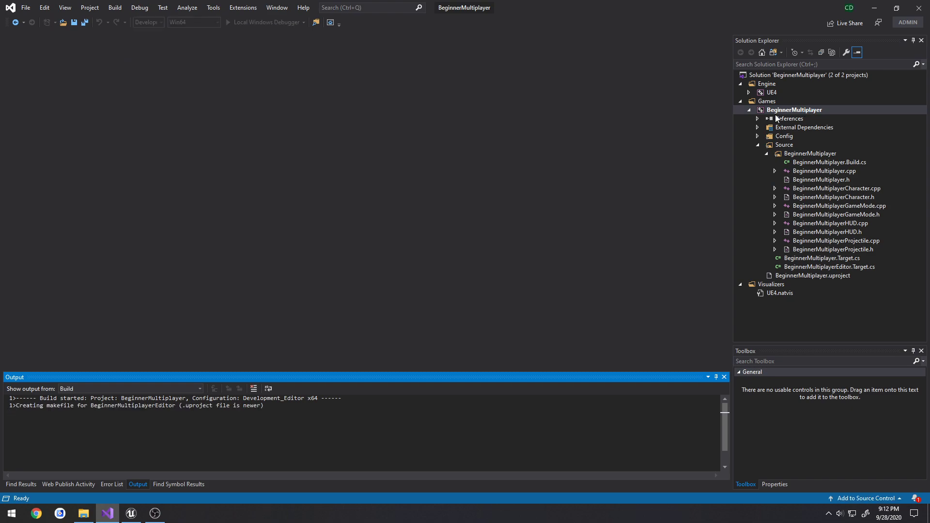
right_click(794, 110)
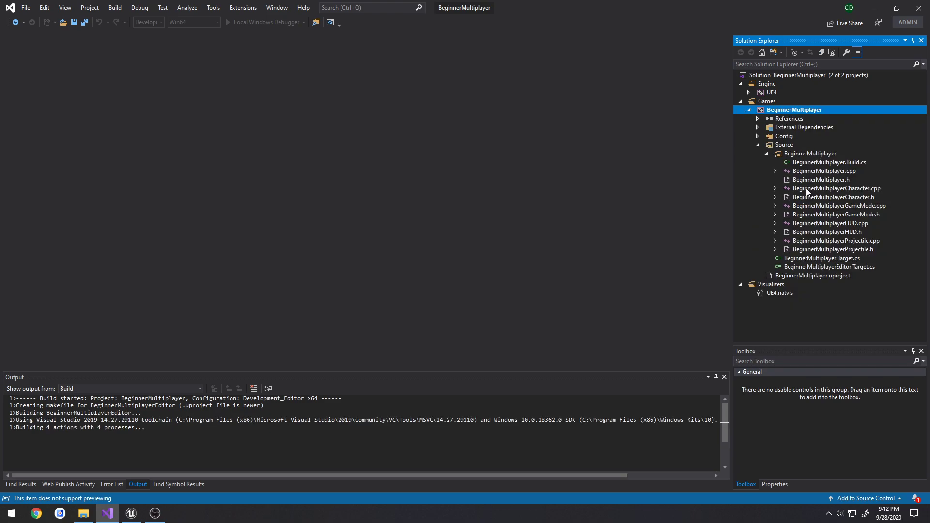
click(837, 188)
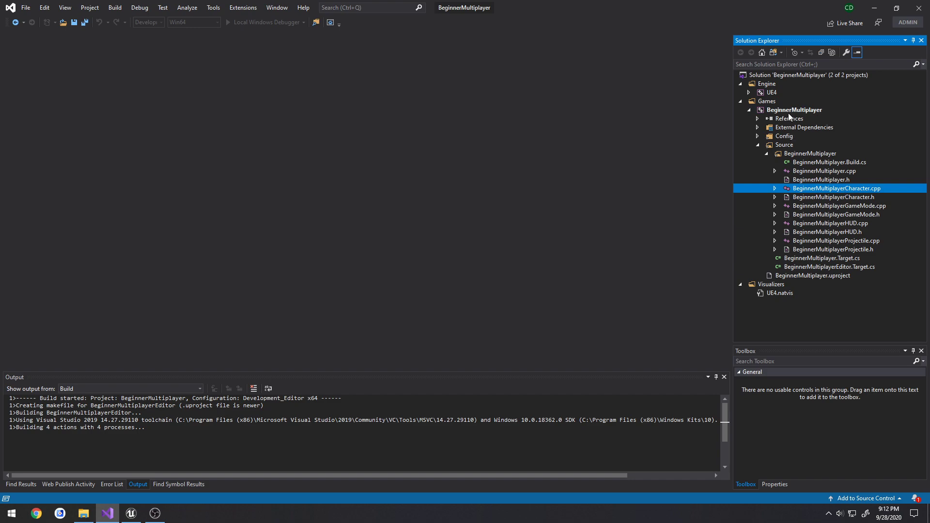
mouse_move(844, 198)
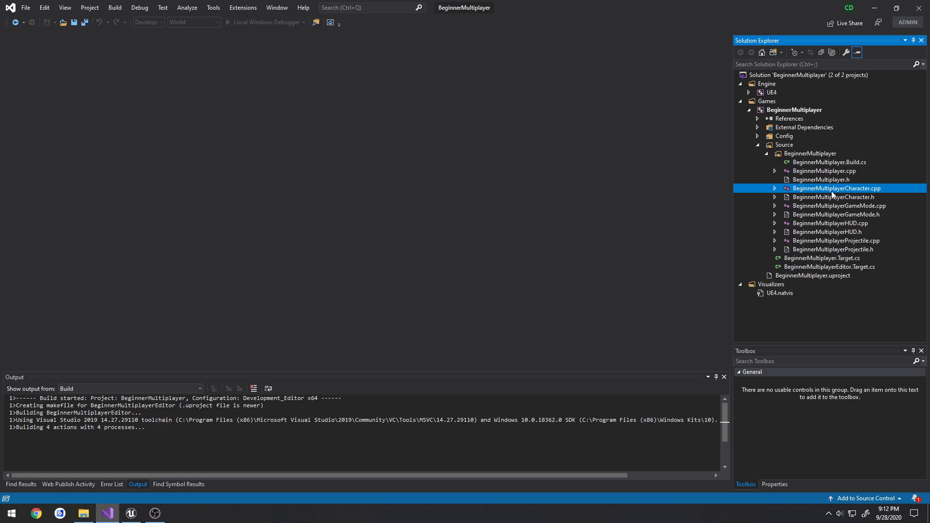
mouse_move(830, 190)
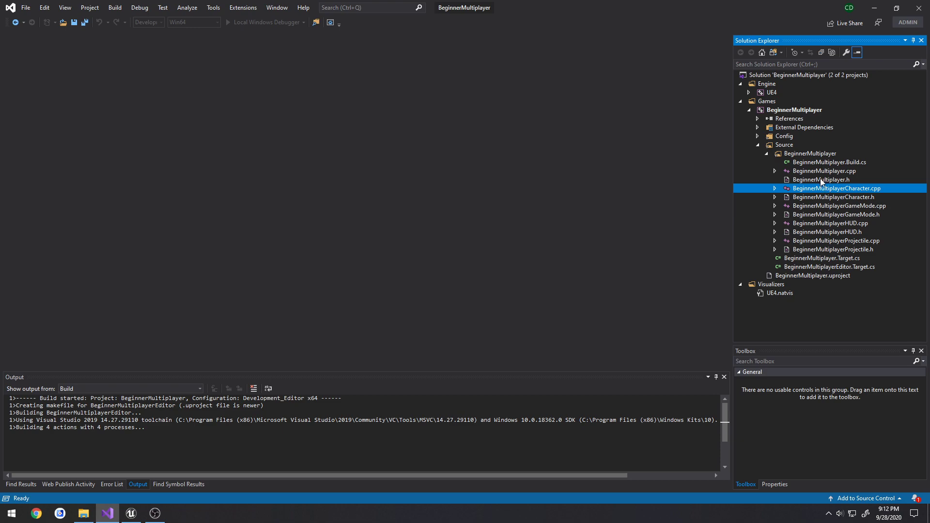
mouse_move(285, 411)
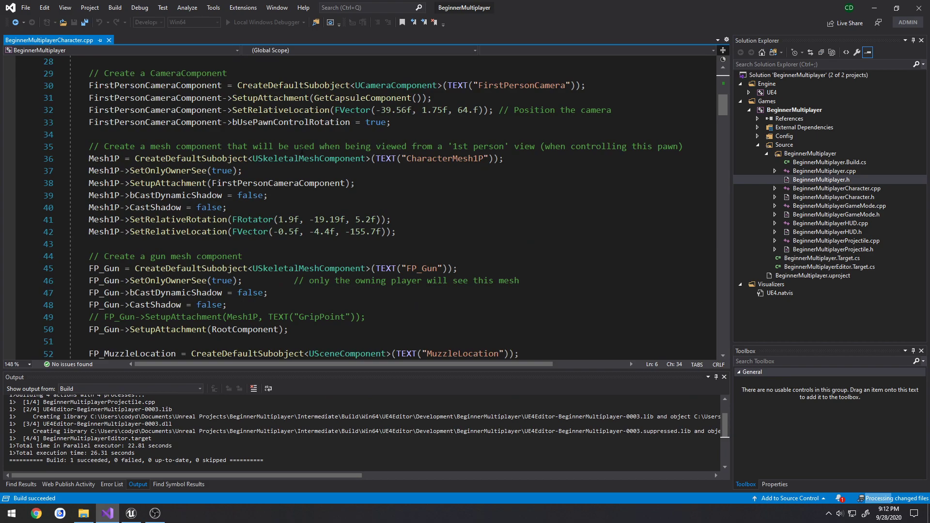
- Insert UE_LOG(LogTemp, Warning, TEXT("FIRING On Client")) at the top of OnFire
scroll(down, 3)
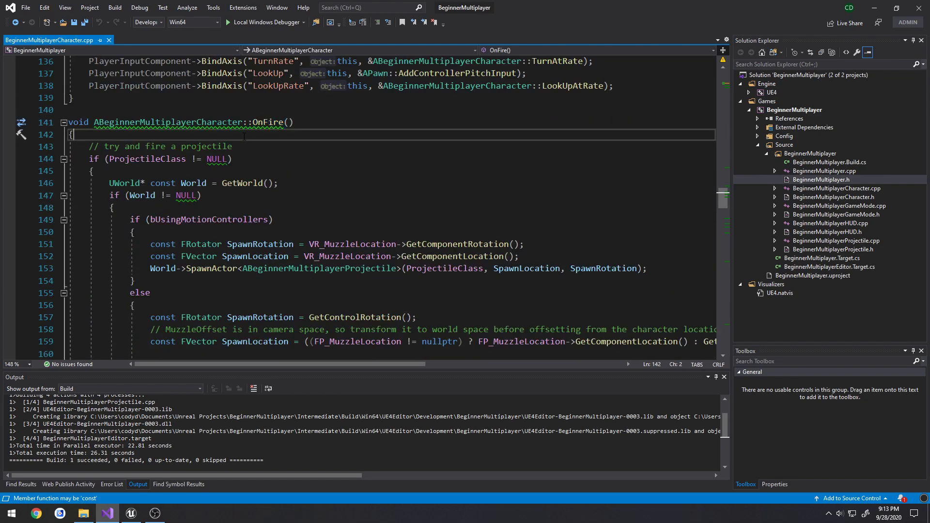
text(UE_LOG()
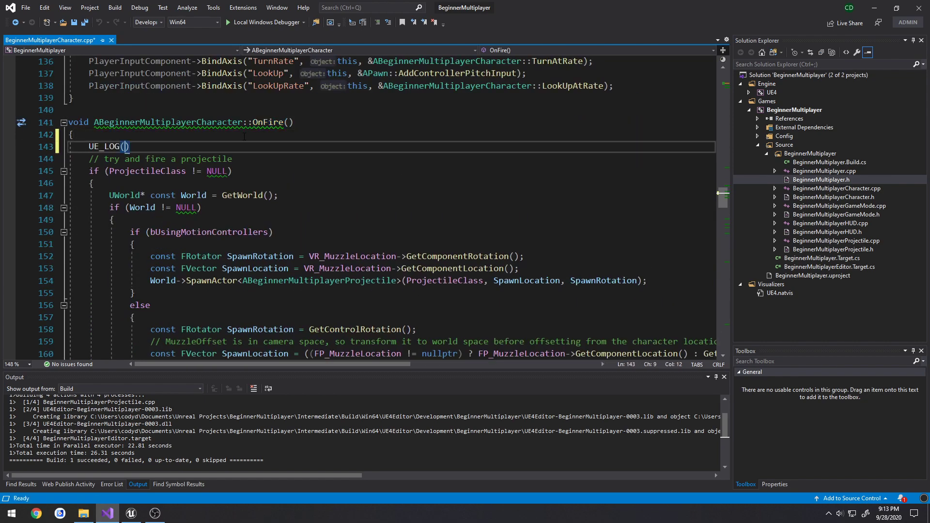
text(LogTemp, Warning, TEXT("FIRING)
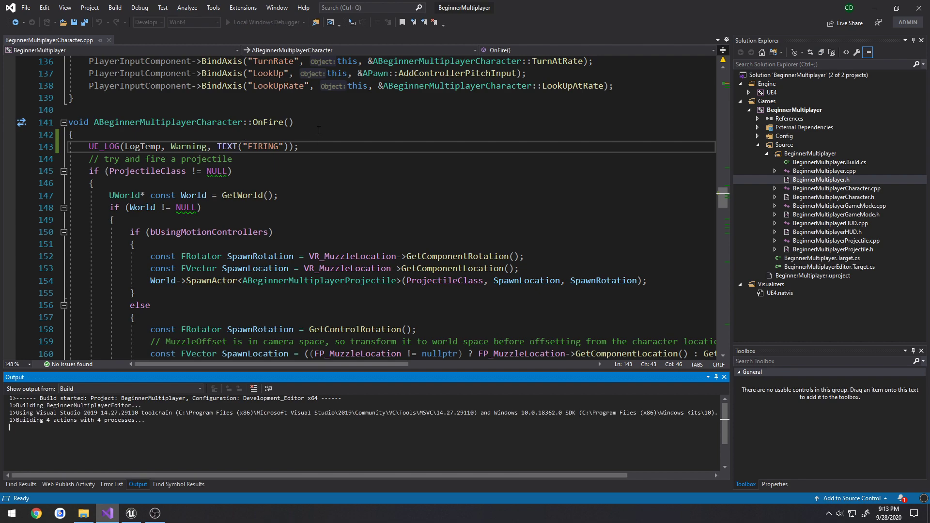
click(115, 7)
text( On)
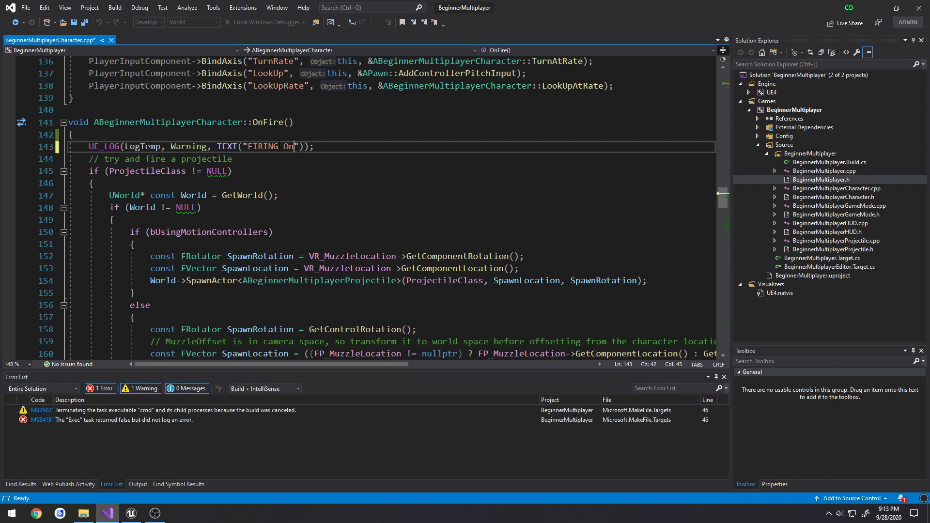
text(Client)
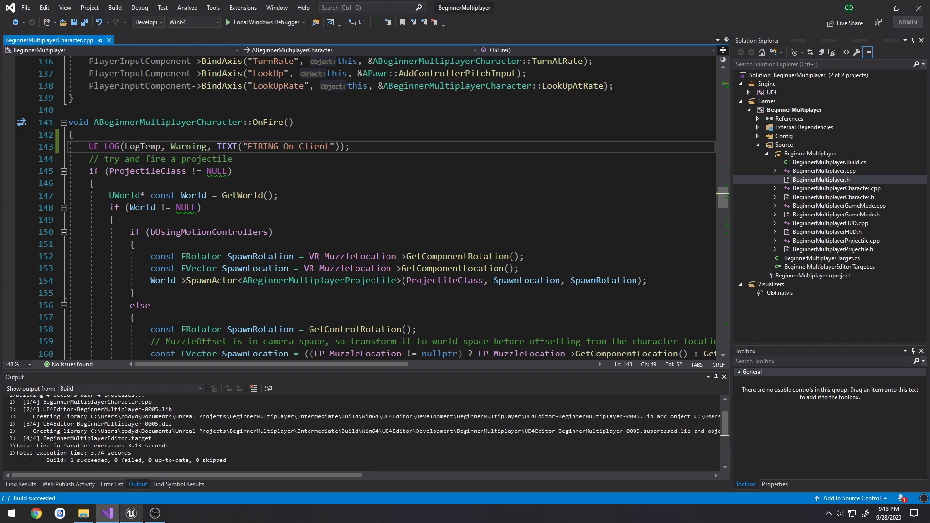
click(83, 514)
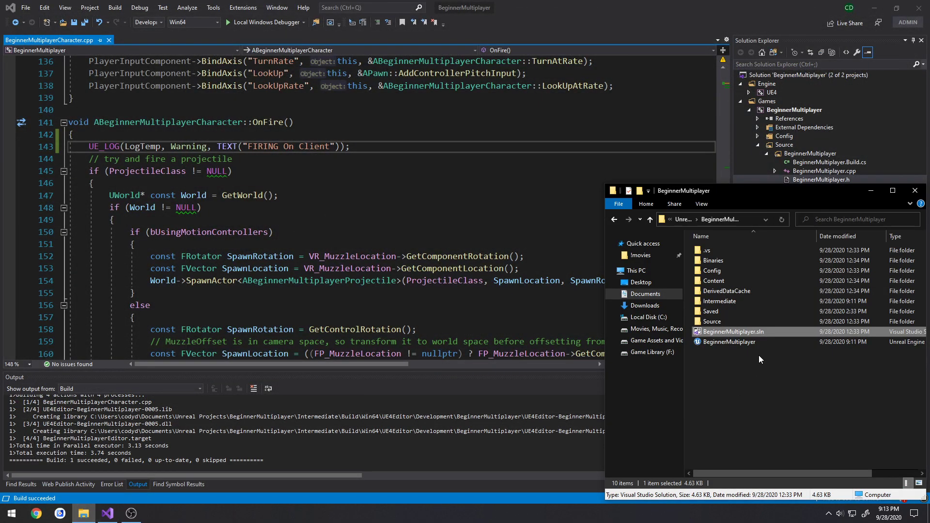
- Load the BeginnerMultiplayer project file from File Explorer into the Unreal Editor
click(729, 341)
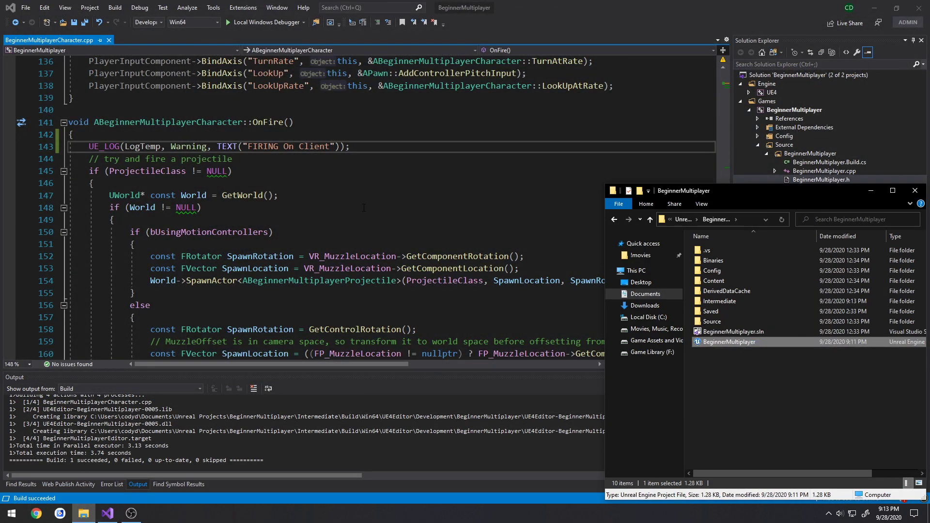
double_click(727, 342)
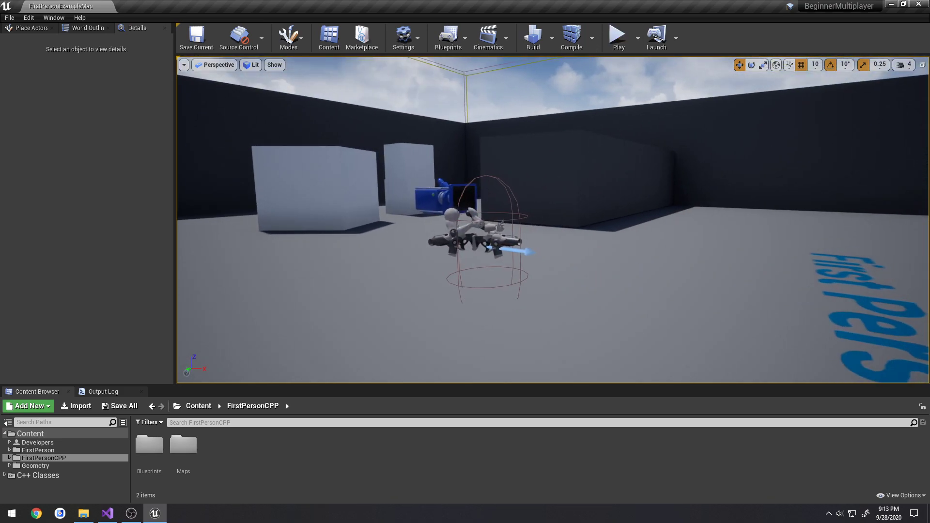
- Play the level, fire once to log 'FIRING On Client', then stop play
click(481, 238)
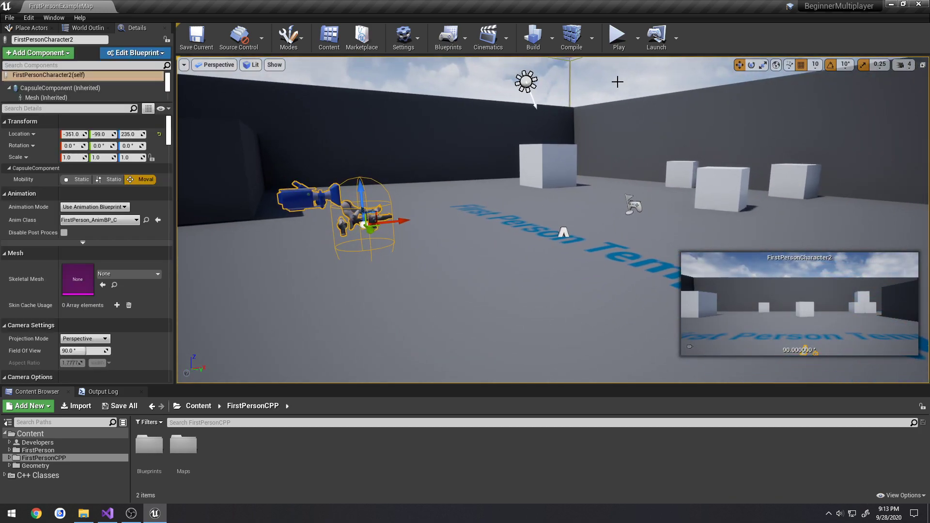
click(617, 35)
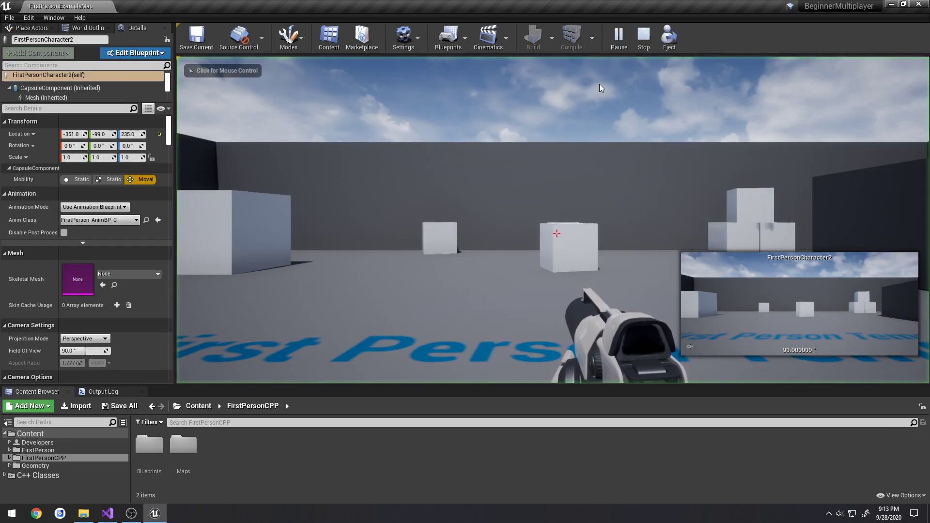
click(101, 392)
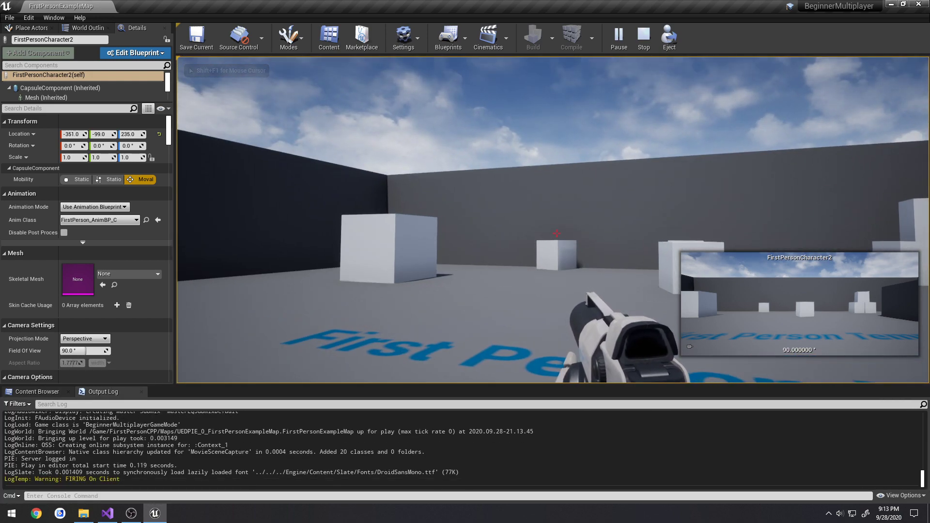
click(642, 34)
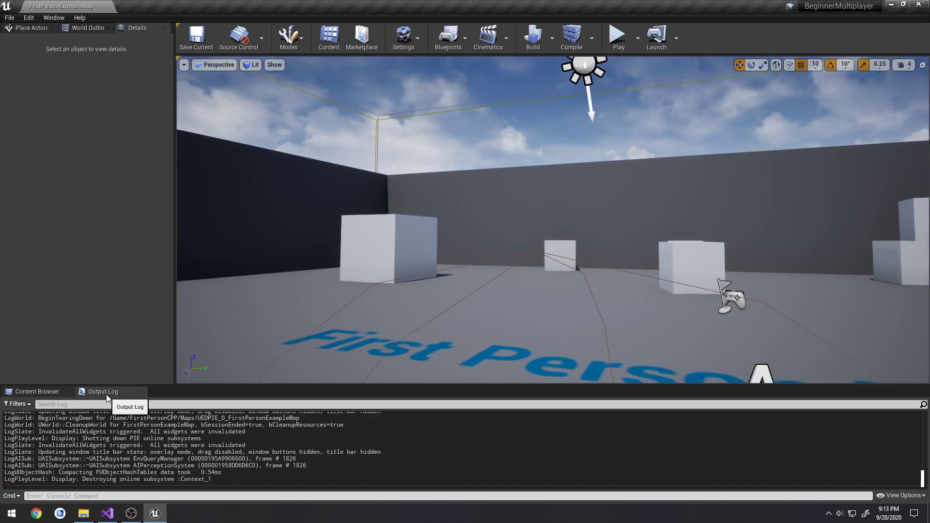
mouse_move(467, 125)
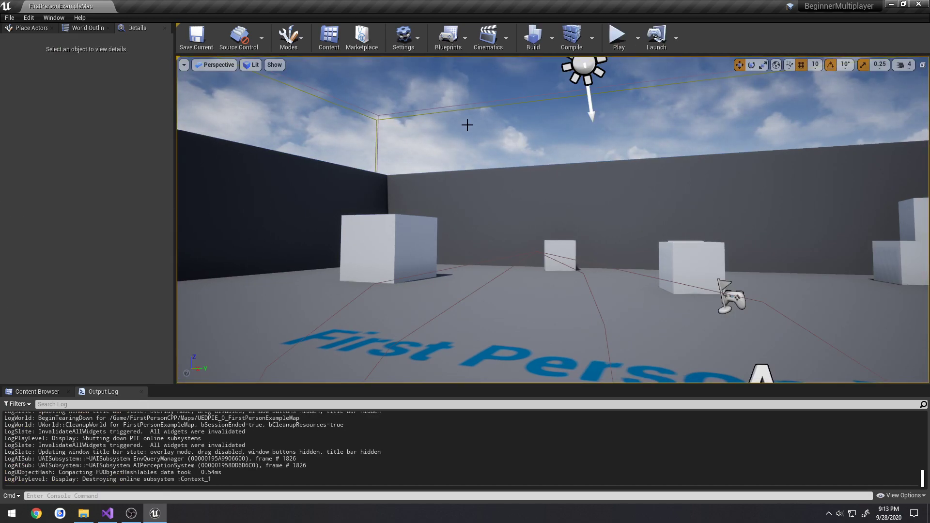